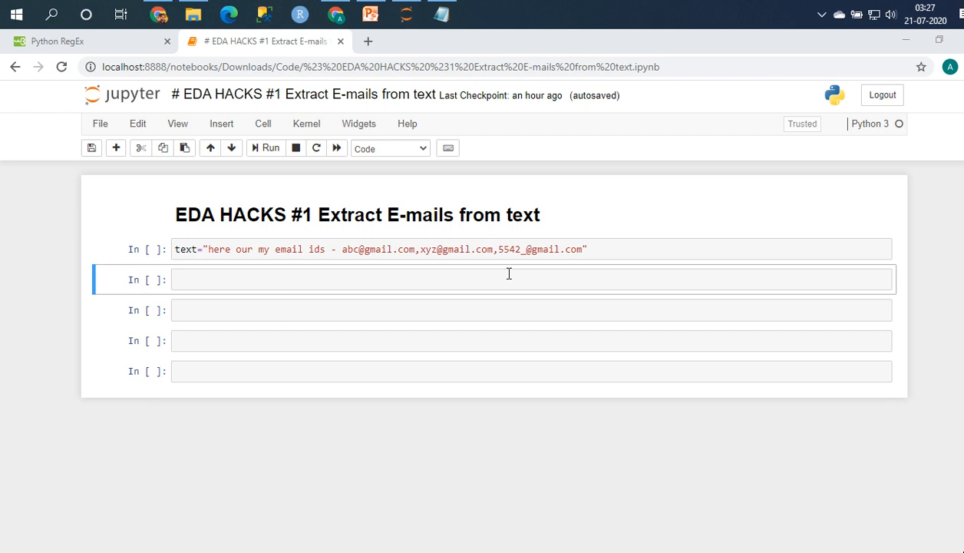
Write 'import re' in the second cell below the email text string
{"action": "left_click", "coordinate": [506, 280]}
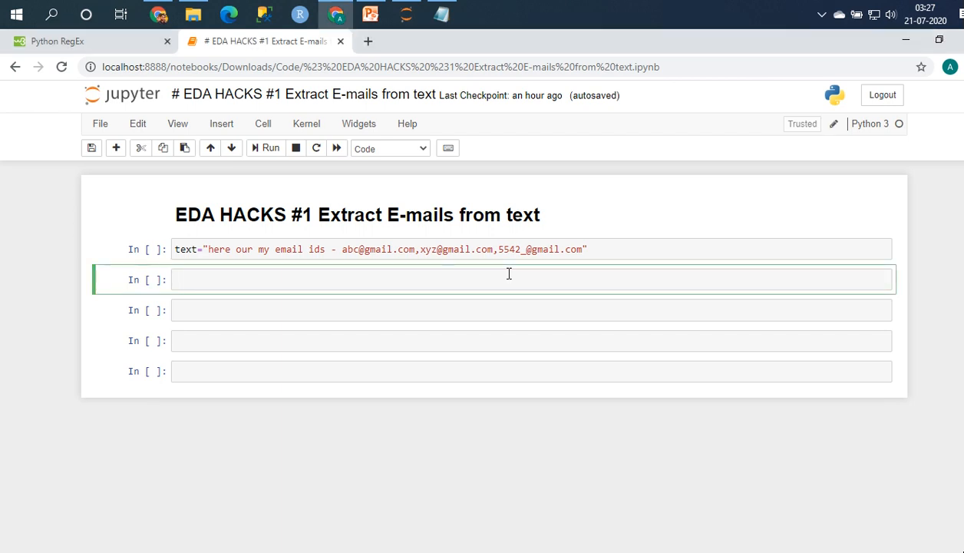
{"action": "mouse_move", "coordinate": [230, 255]}
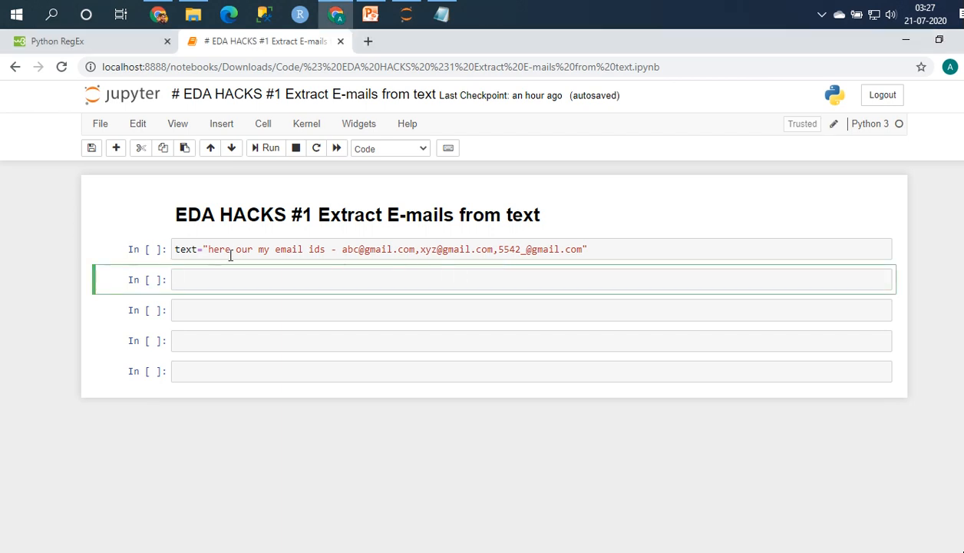
{"action": "type", "text": "impo"}
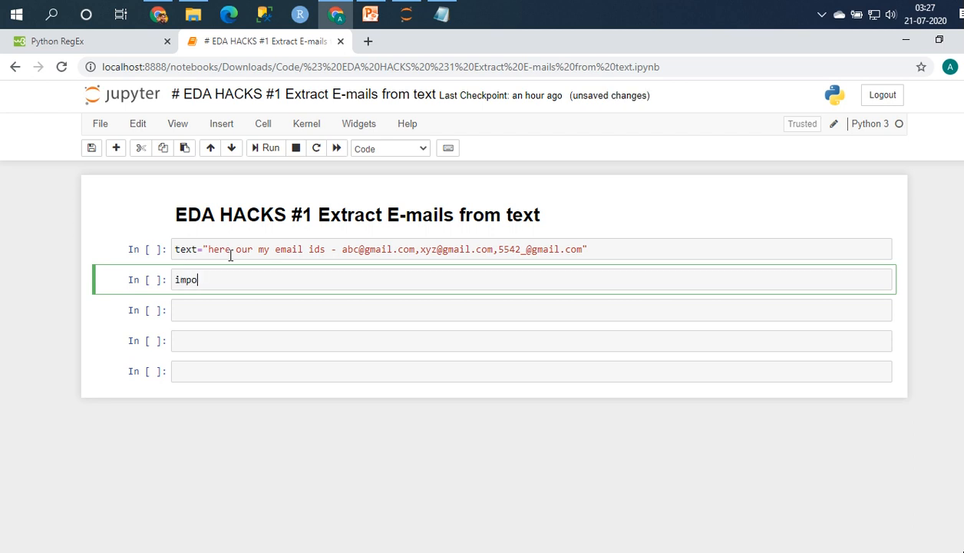
{"action": "type", "text": "rt"}
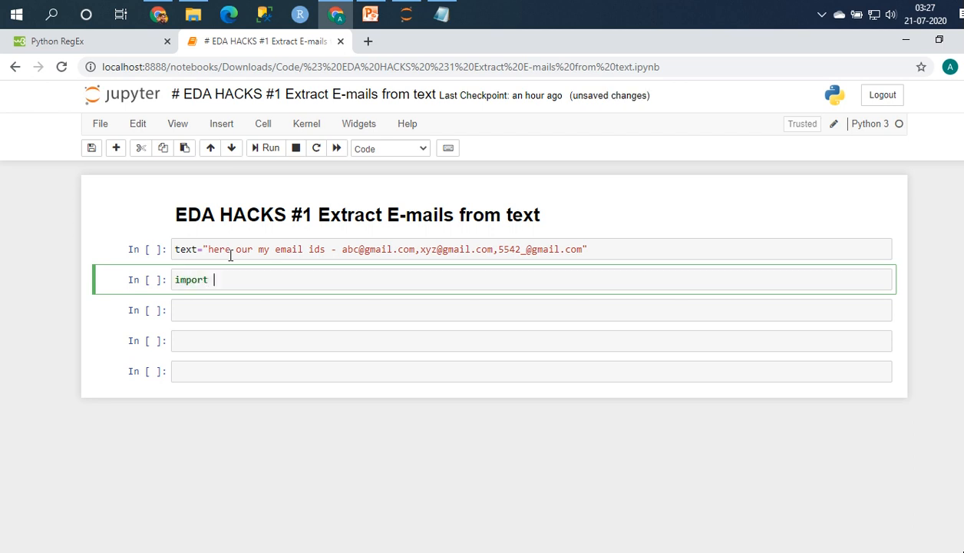
{"action": "type", "text": "re"}
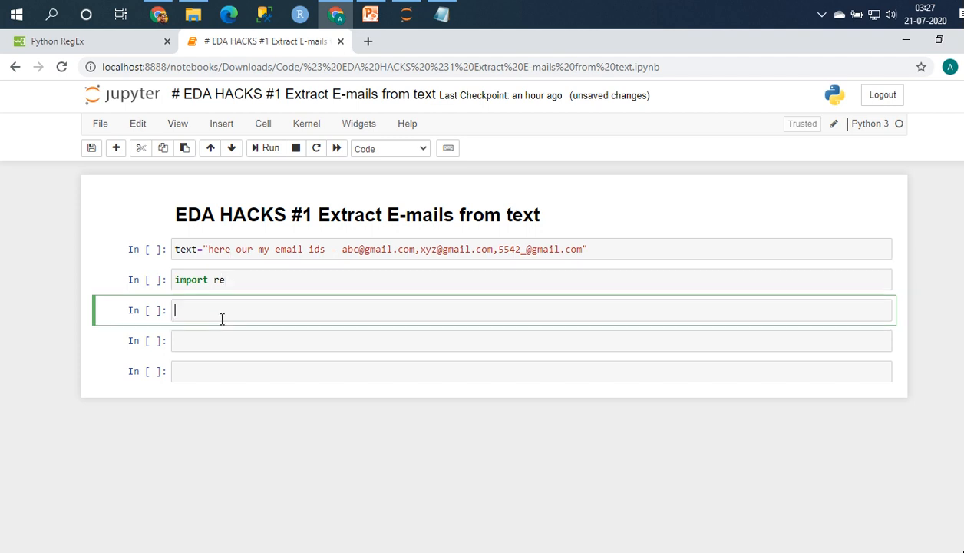
Enter re.findall(r"([\w.-]+@[\w.-]+)", text) in the third cell, then view the W3Schools RegEx tab
{"action": "type", "text": "re.findall(r\"([\\w.-]+@[\\w.-]+)\", text)"}
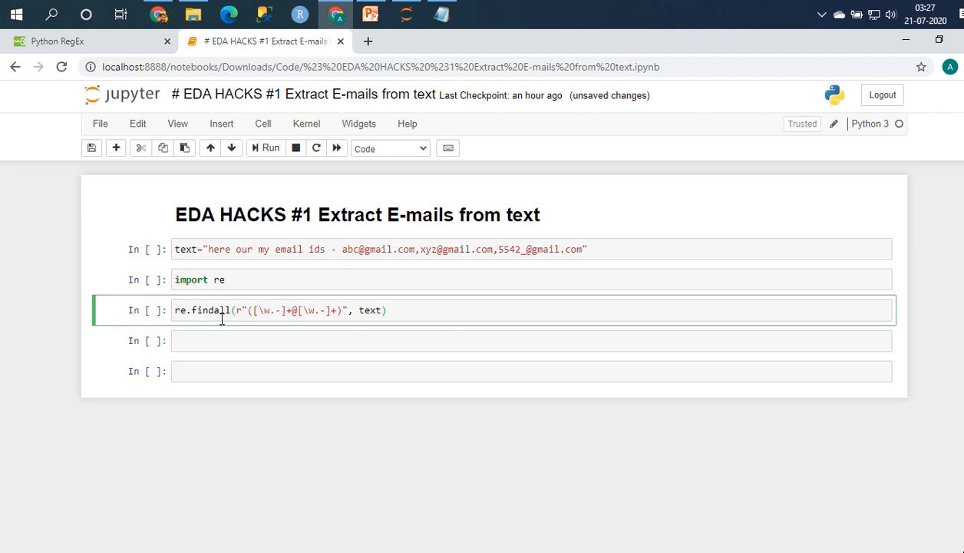
{"action": "mouse_move", "coordinate": [171, 317]}
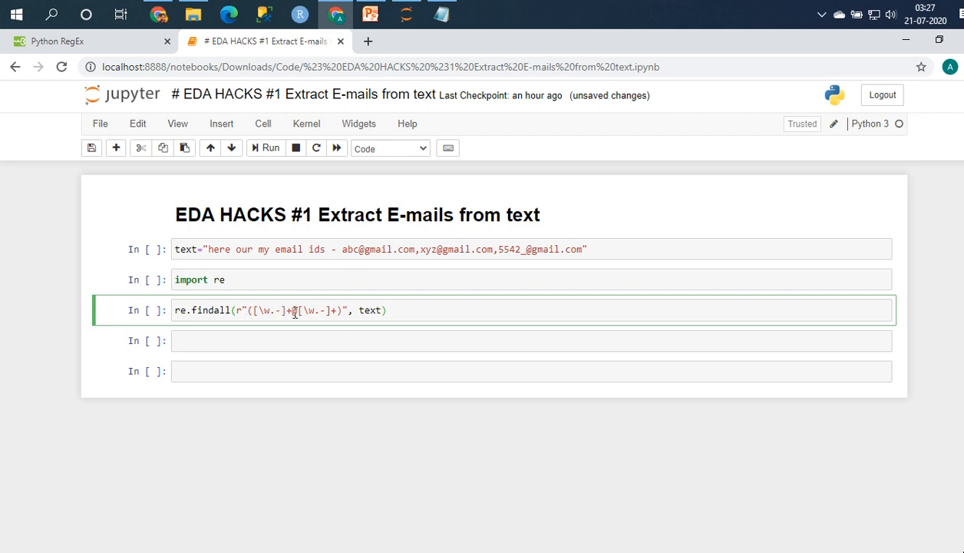
{"action": "left_click", "coordinate": [387, 310]}
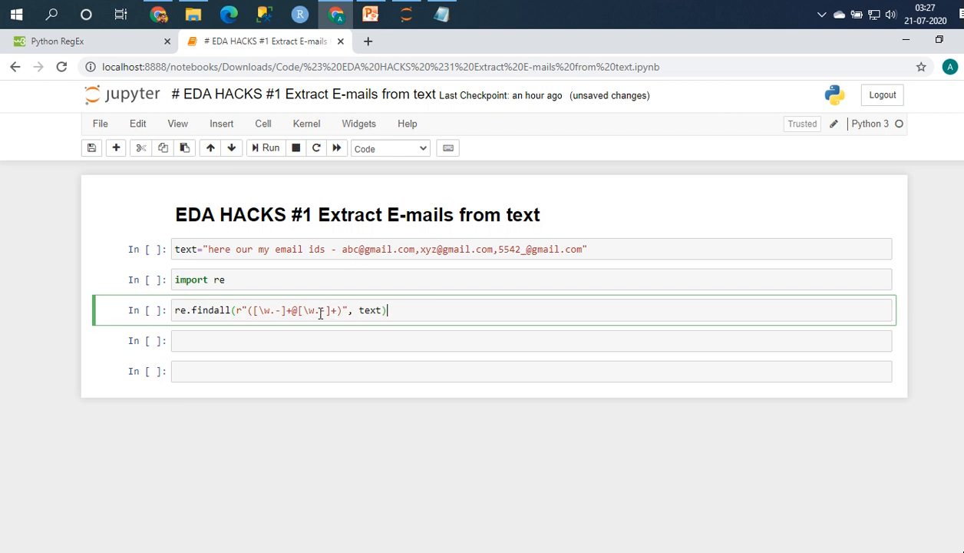
{"action": "left_click", "coordinate": [76, 40]}
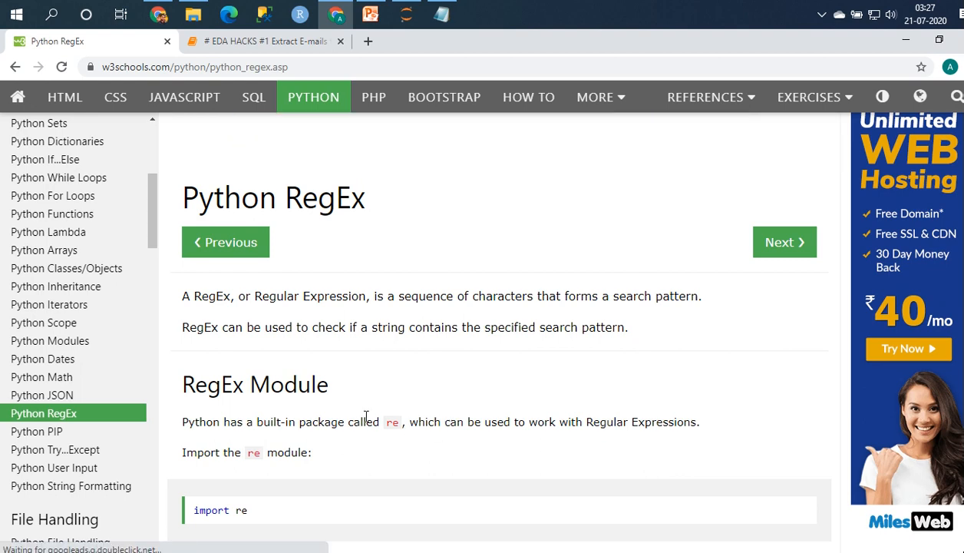
Review the Metacharacters and Special Sequences tables, then return to the extraction notebook
{"action": "scroll", "scroll_direction": "down", "scroll_amount": 3}
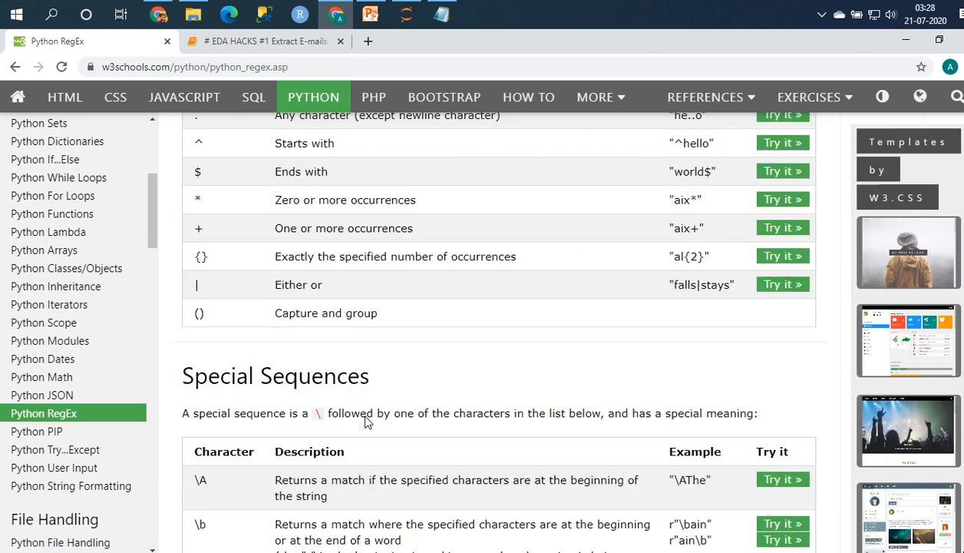
{"action": "scroll", "scroll_direction": "up", "scroll_amount": 3}
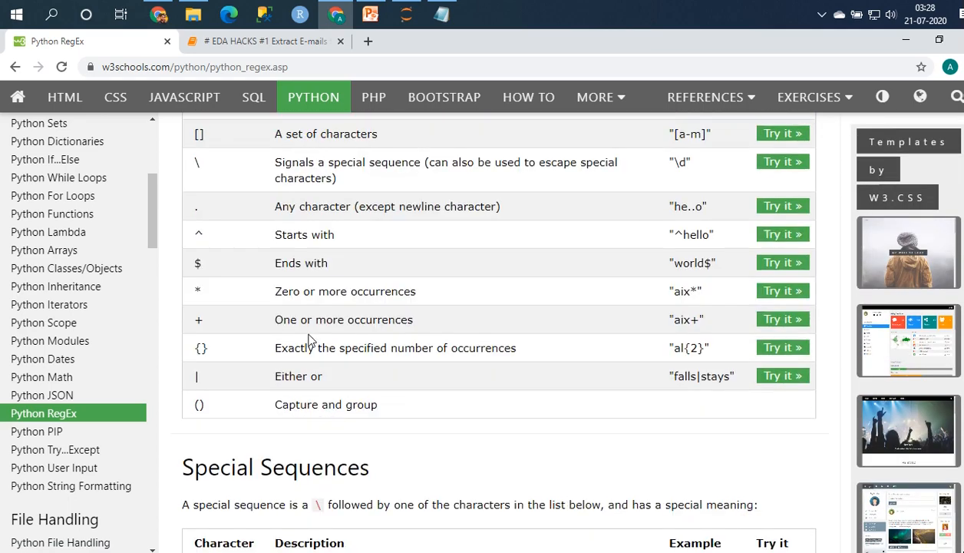
{"action": "scroll", "scroll_direction": "up", "scroll_amount": 3}
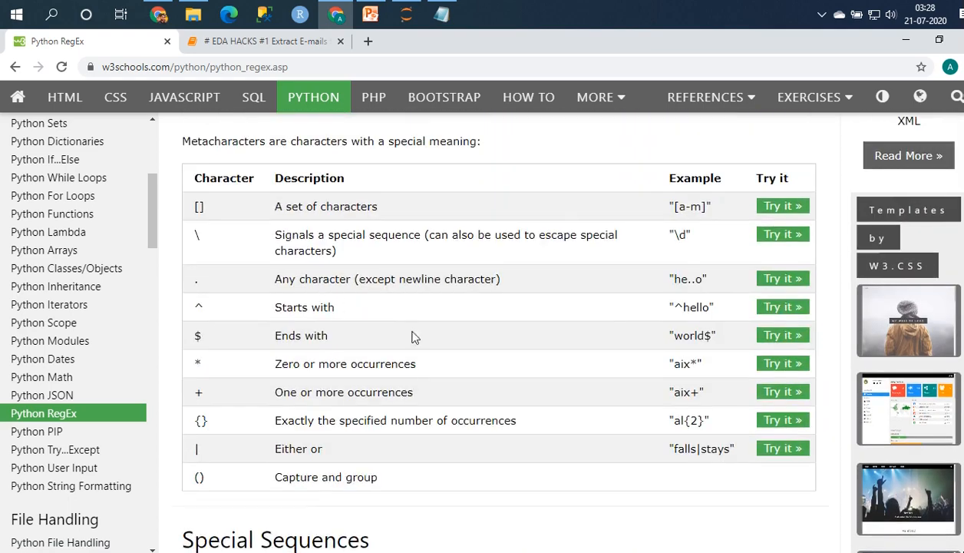
{"action": "scroll", "scroll_direction": "down", "scroll_amount": 3}
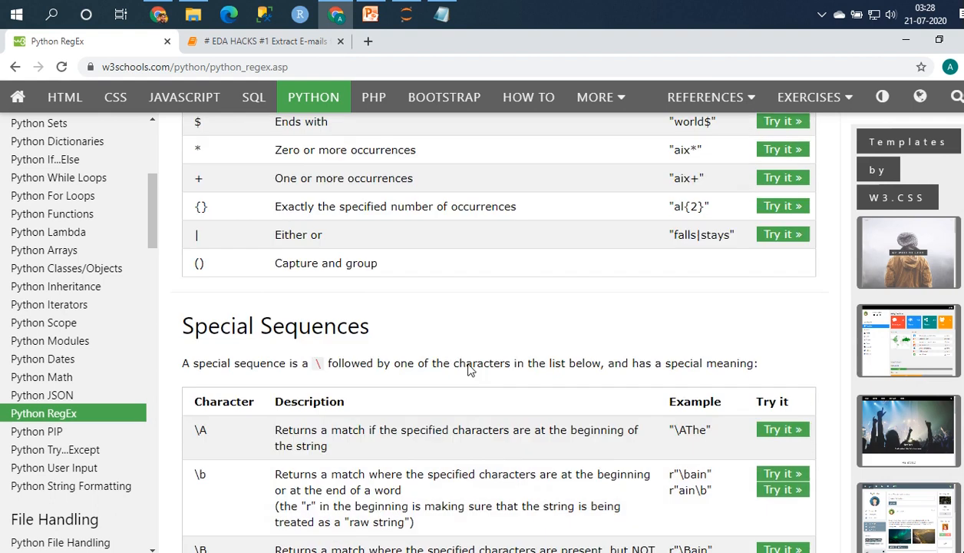
{"action": "left_click", "coordinate": [261, 40]}
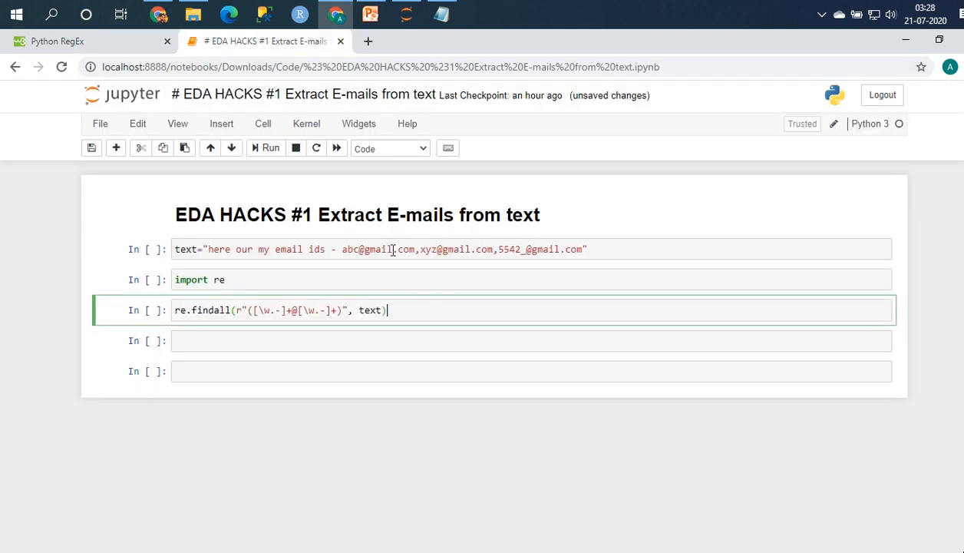
Restart the kernel and run all cells so findall lists the three email addresses
{"action": "left_click", "coordinate": [307, 123]}
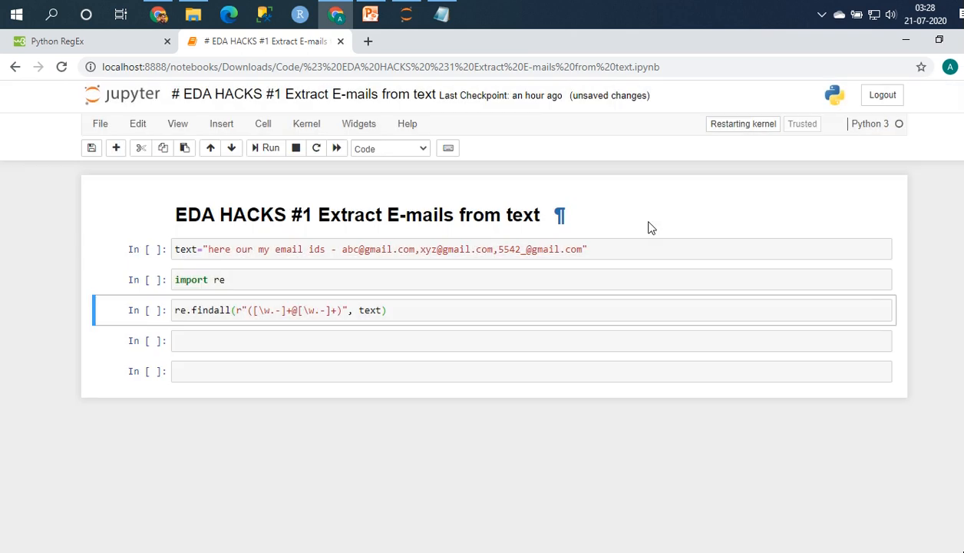
{"action": "left_click", "coordinate": [264, 147]}
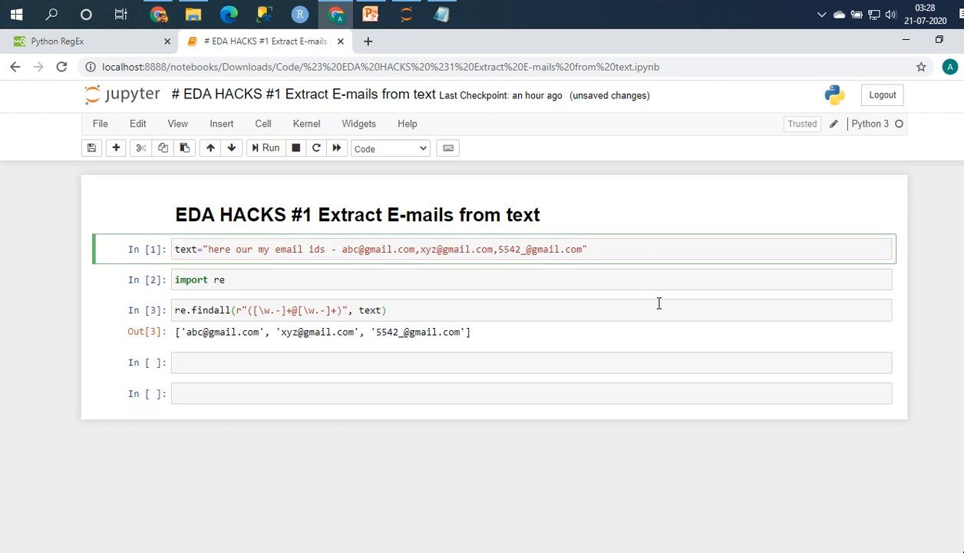
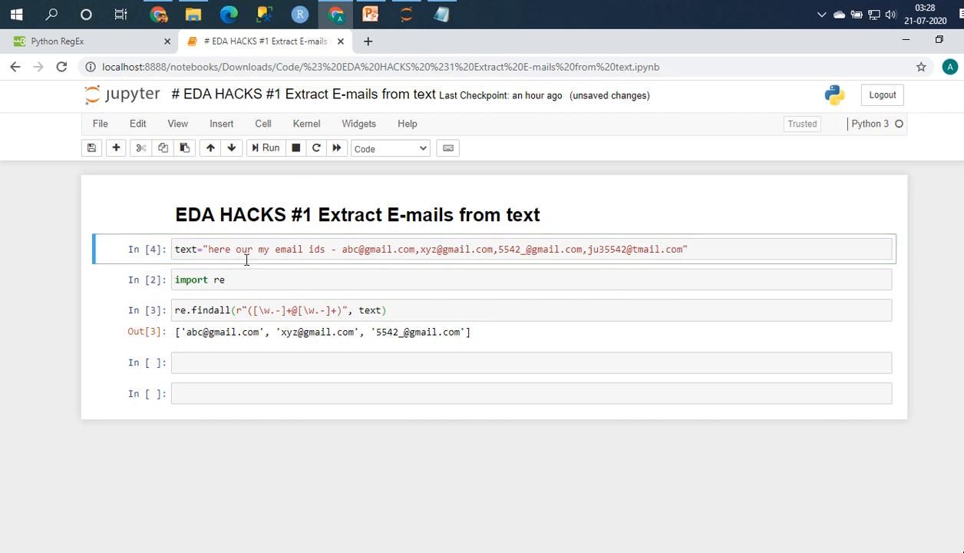
{"action": "left_click", "coordinate": [415, 310]}
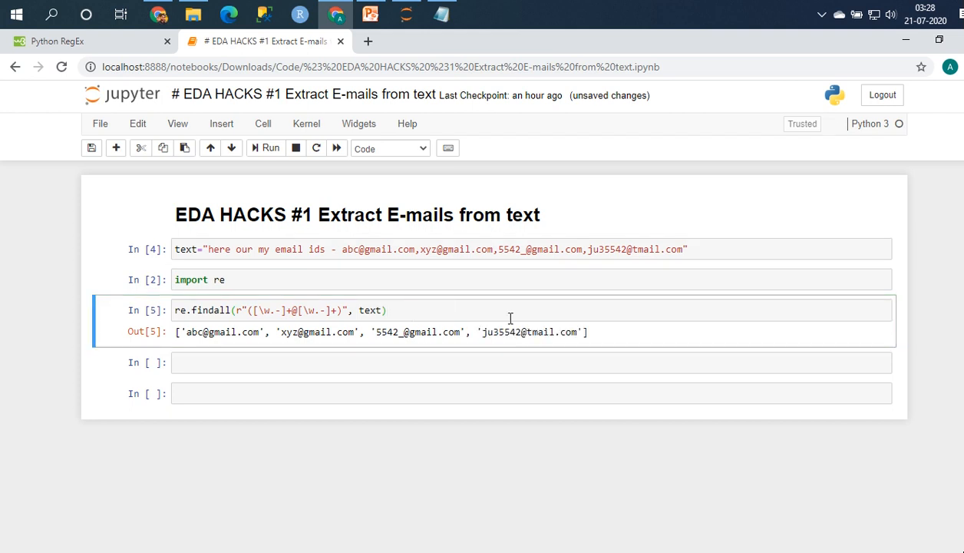
{"action": "mouse_move", "coordinate": [528, 328]}
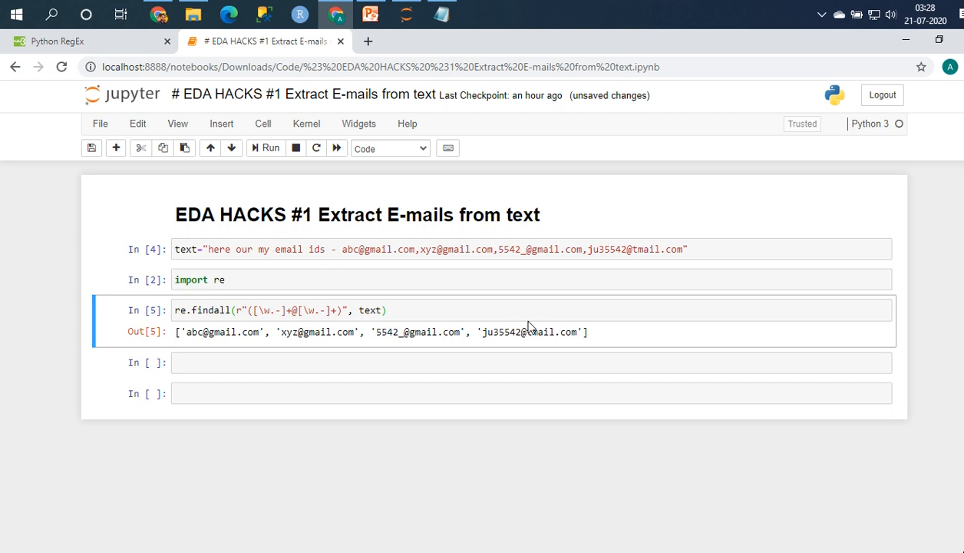
{"action": "mouse_move", "coordinate": [530, 325]}
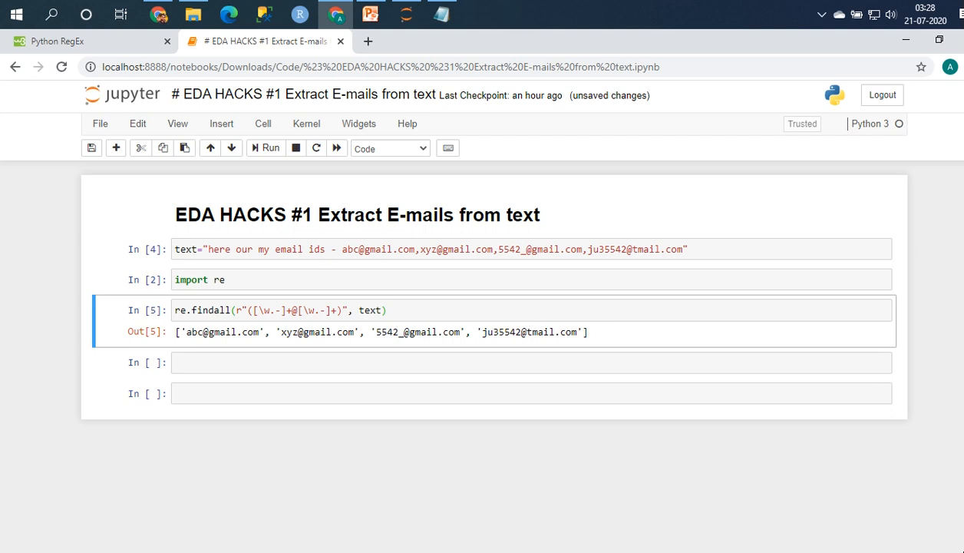
{"action": "mouse_move", "coordinate": [863, 353]}
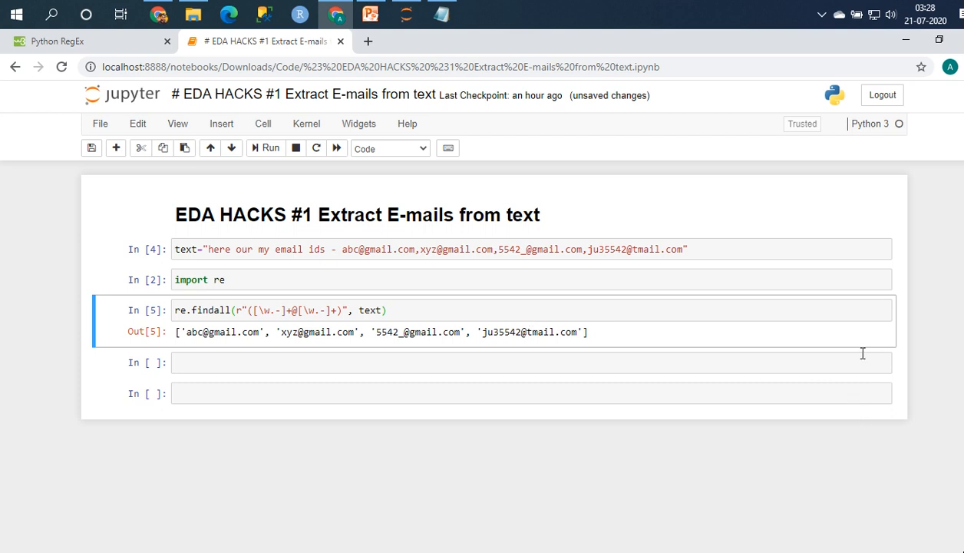